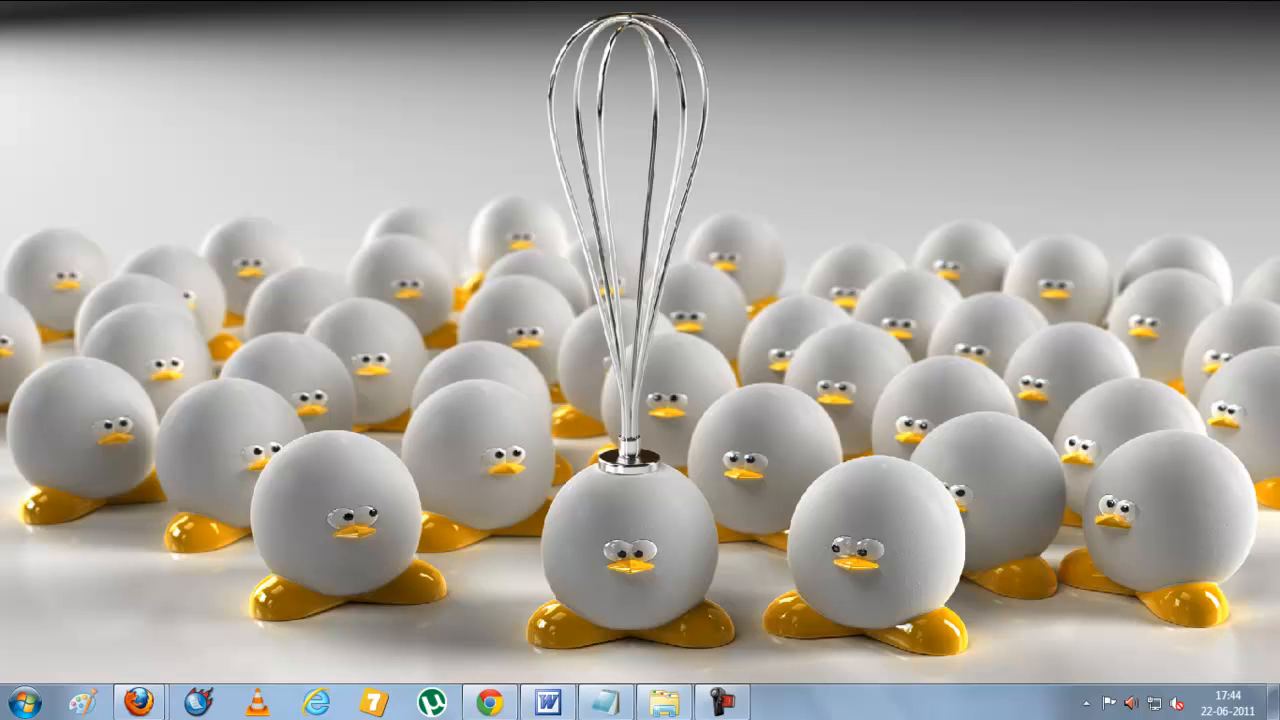
- Launch the CamStudio recorder from the taskbar and dismiss the hidden-icons popup
click(1087, 700)
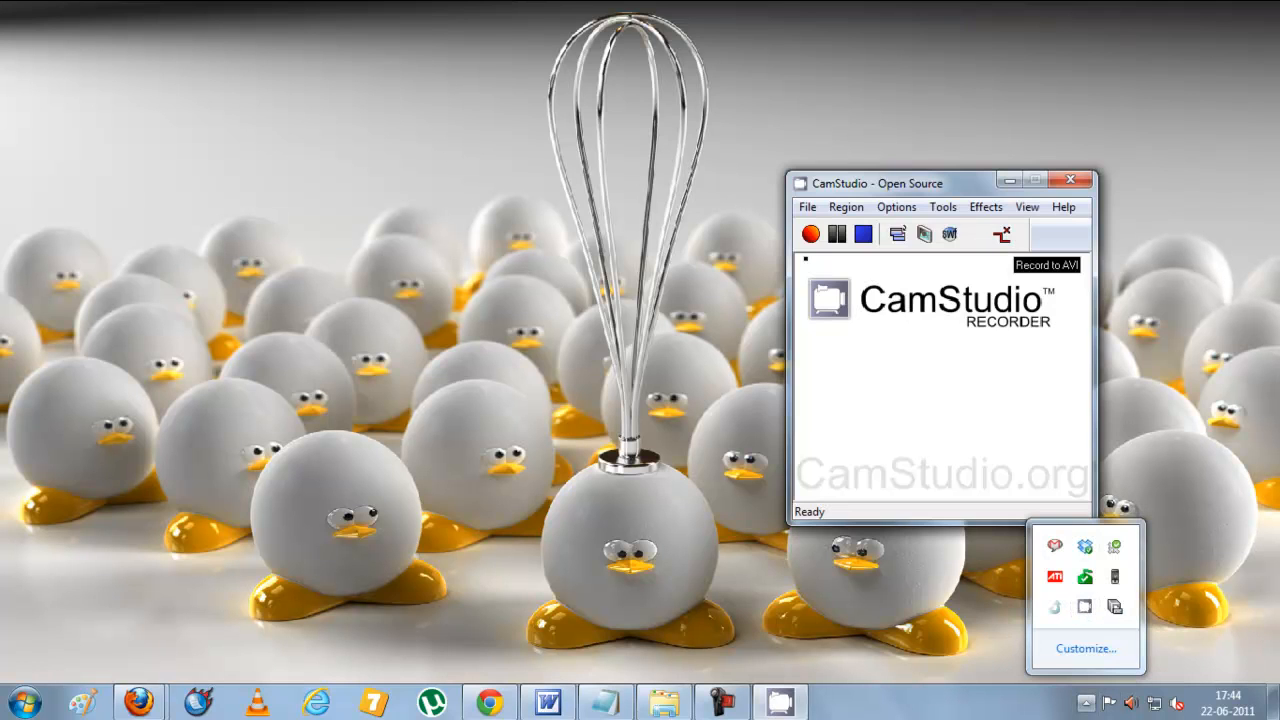
click(1086, 703)
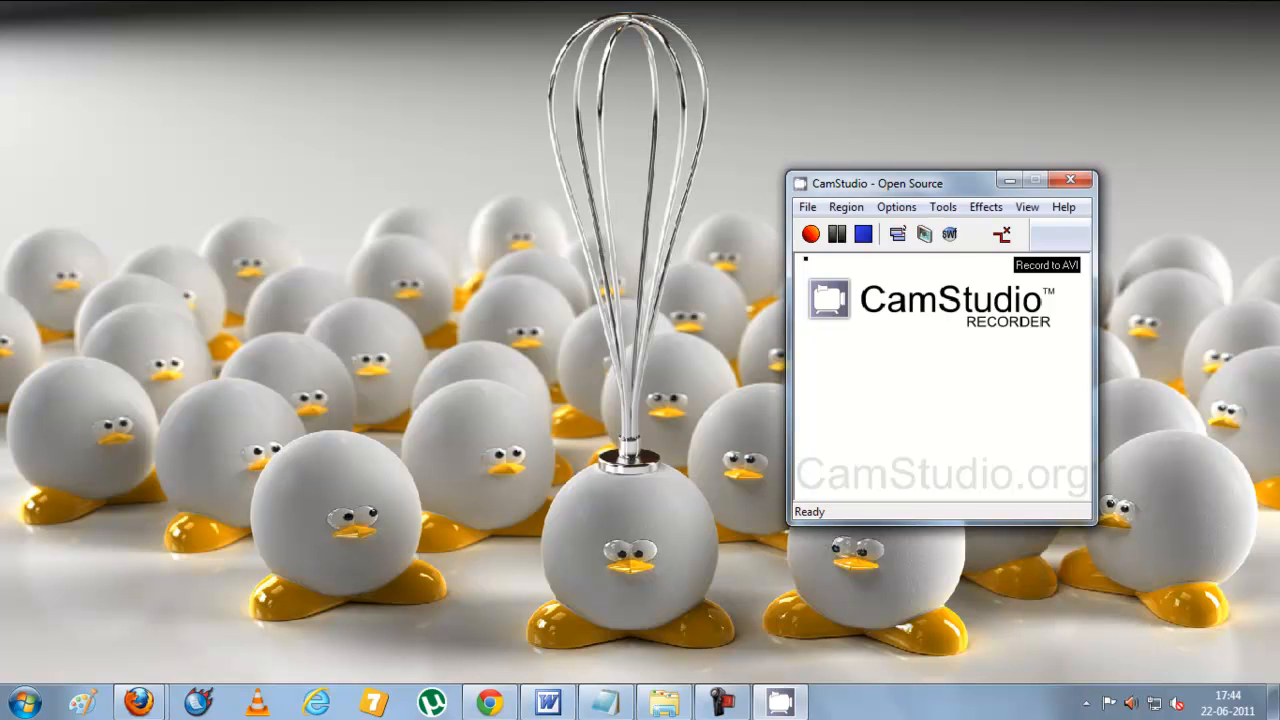
- Open Video Options, set Intel IYUV codec as compressor, then browse the compressor list again
click(896, 207)
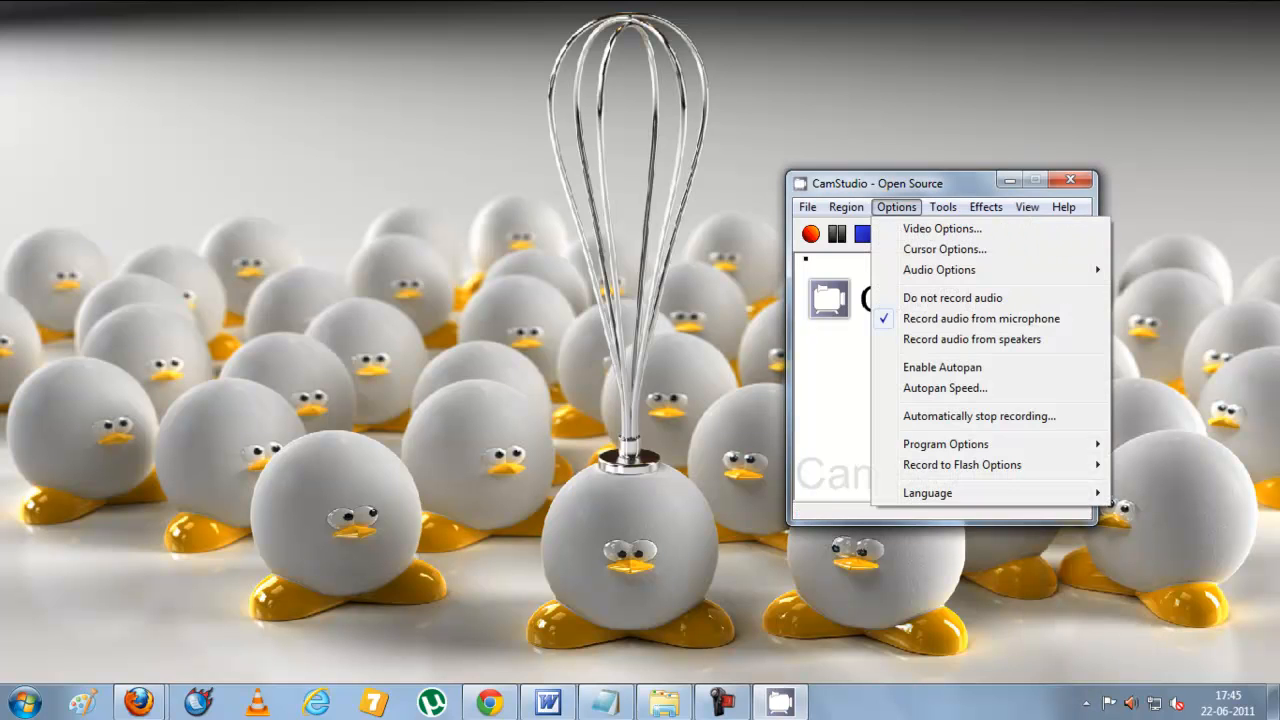
click(941, 228)
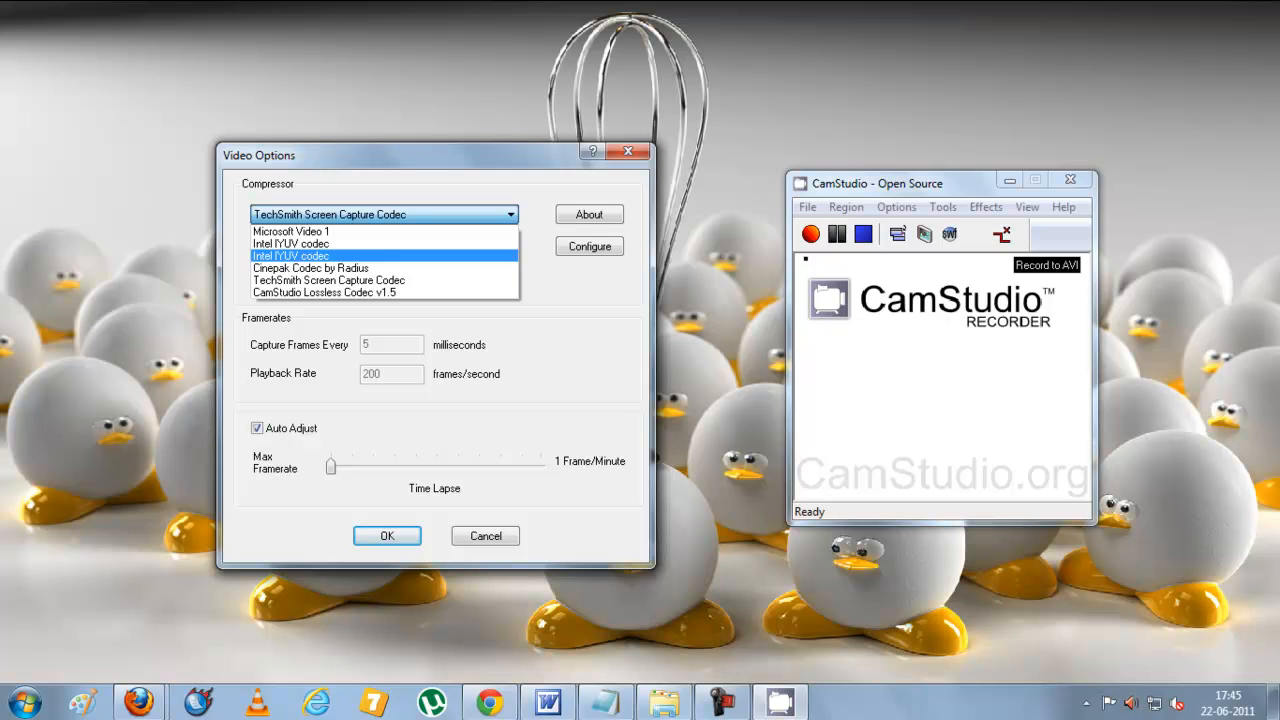
click(290, 255)
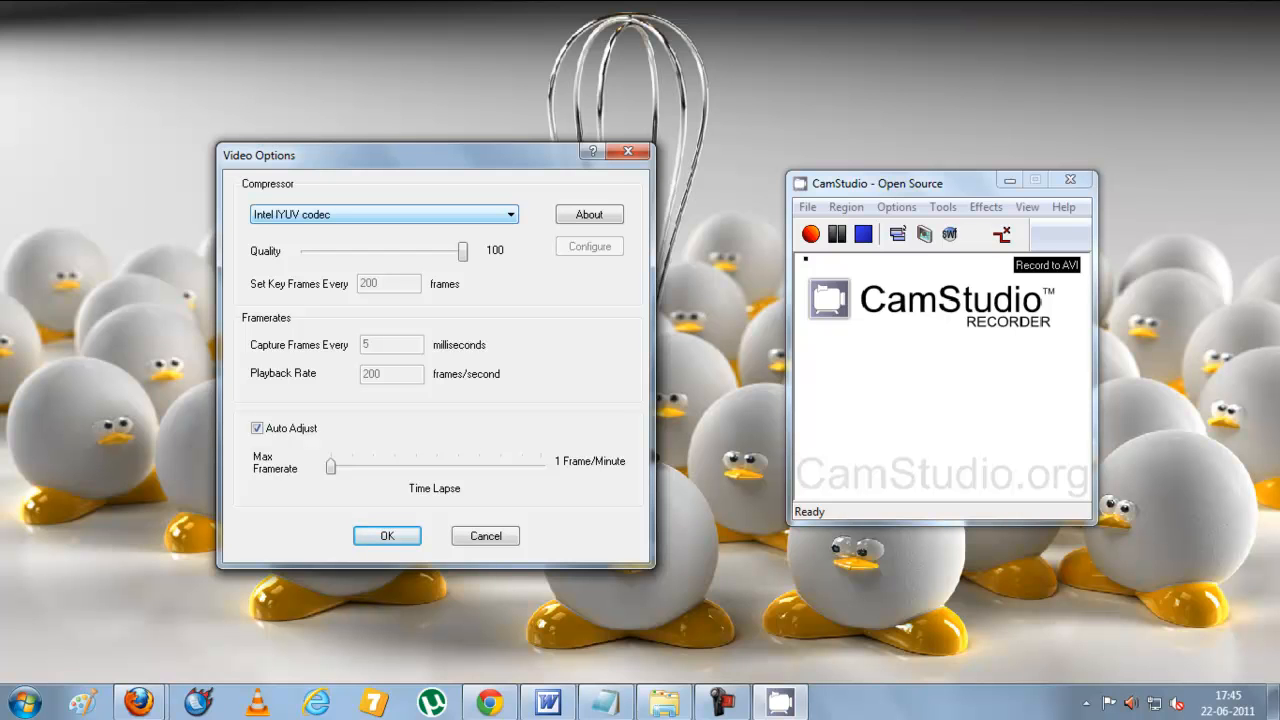
click(511, 214)
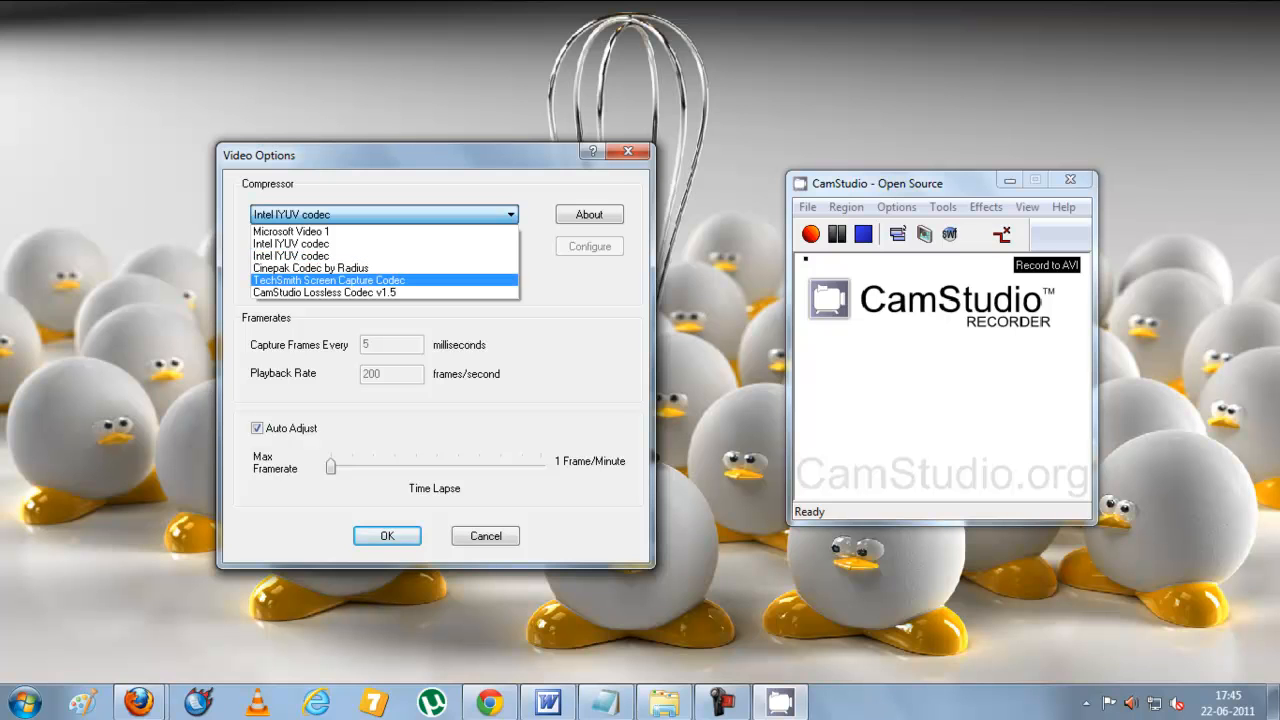
click(328, 280)
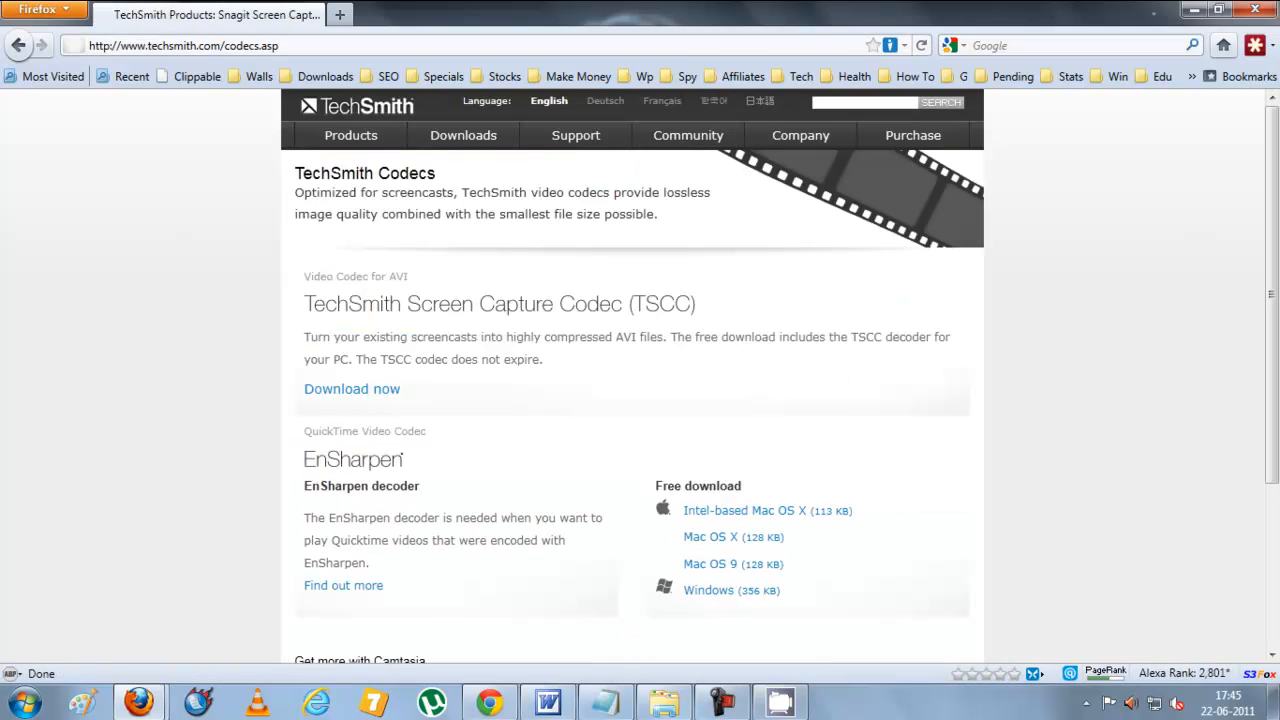
- Download the TechSmith Screen Capture Codec (TSCC) from techsmith.com/codecs.asp
click(351, 389)
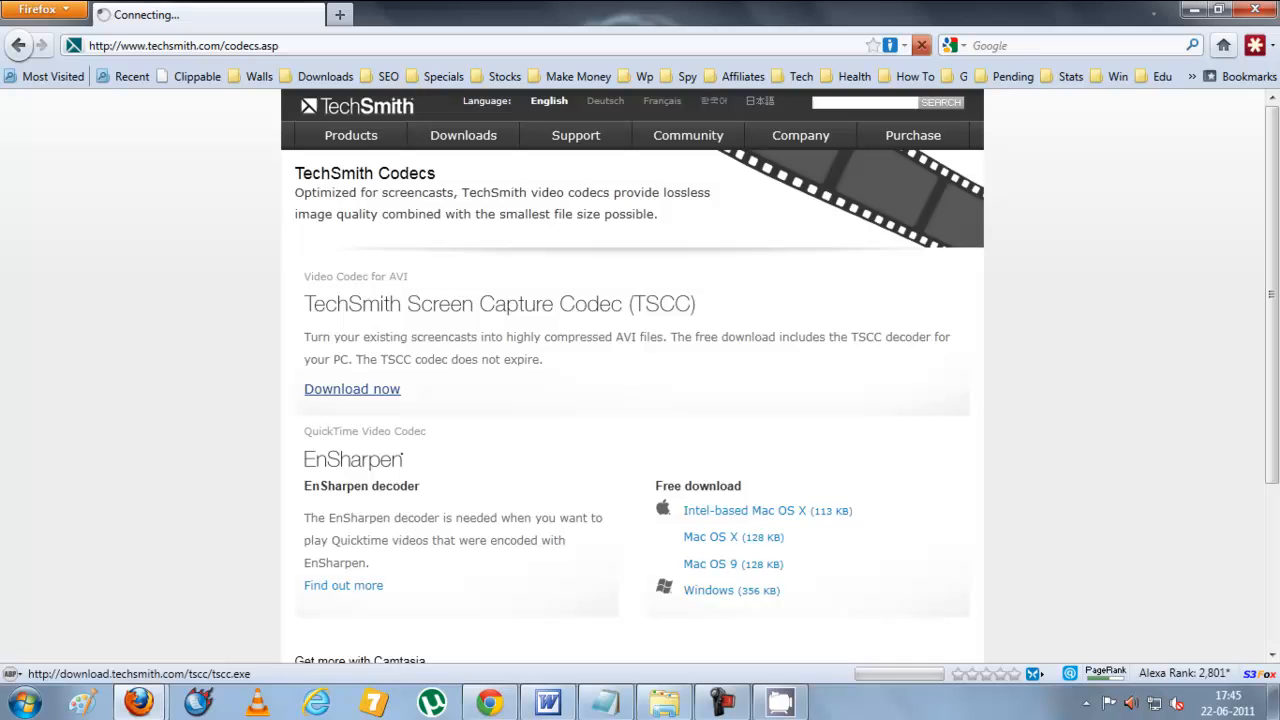
click(352, 389)
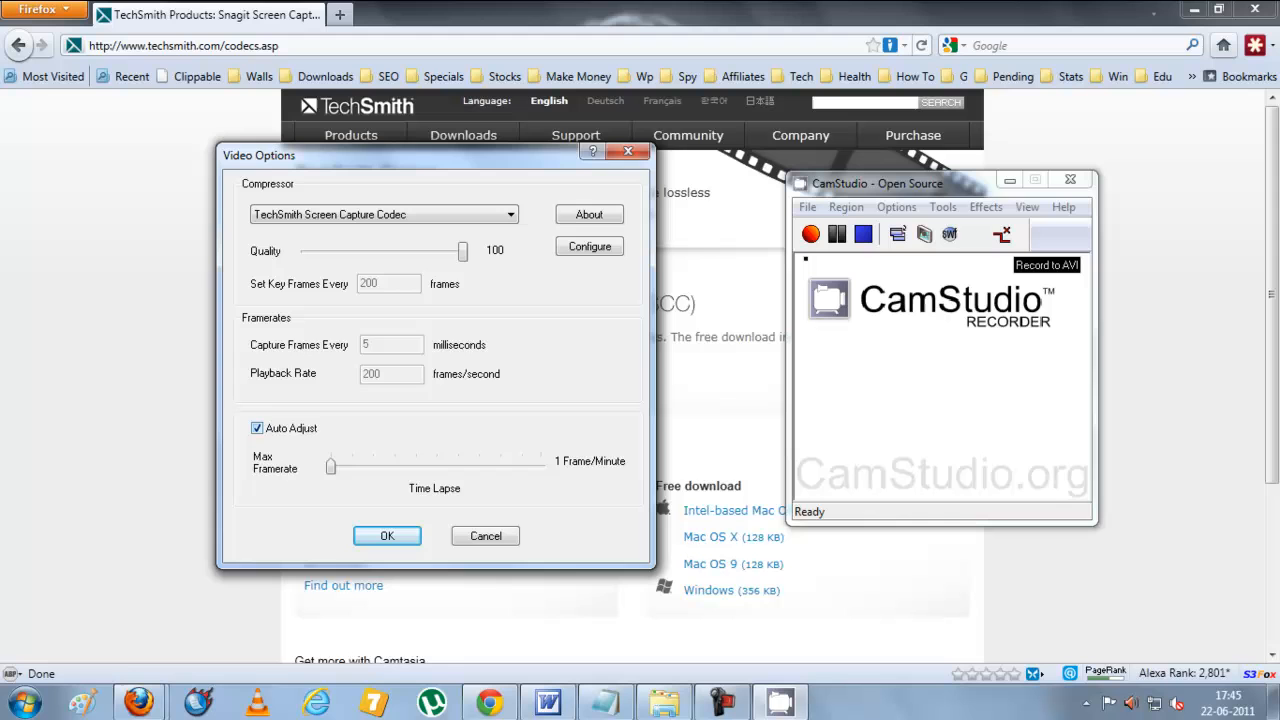
- Apply TechSmith Screen Capture Codec with Auto Adjust by confirming Video Options
click(387, 535)
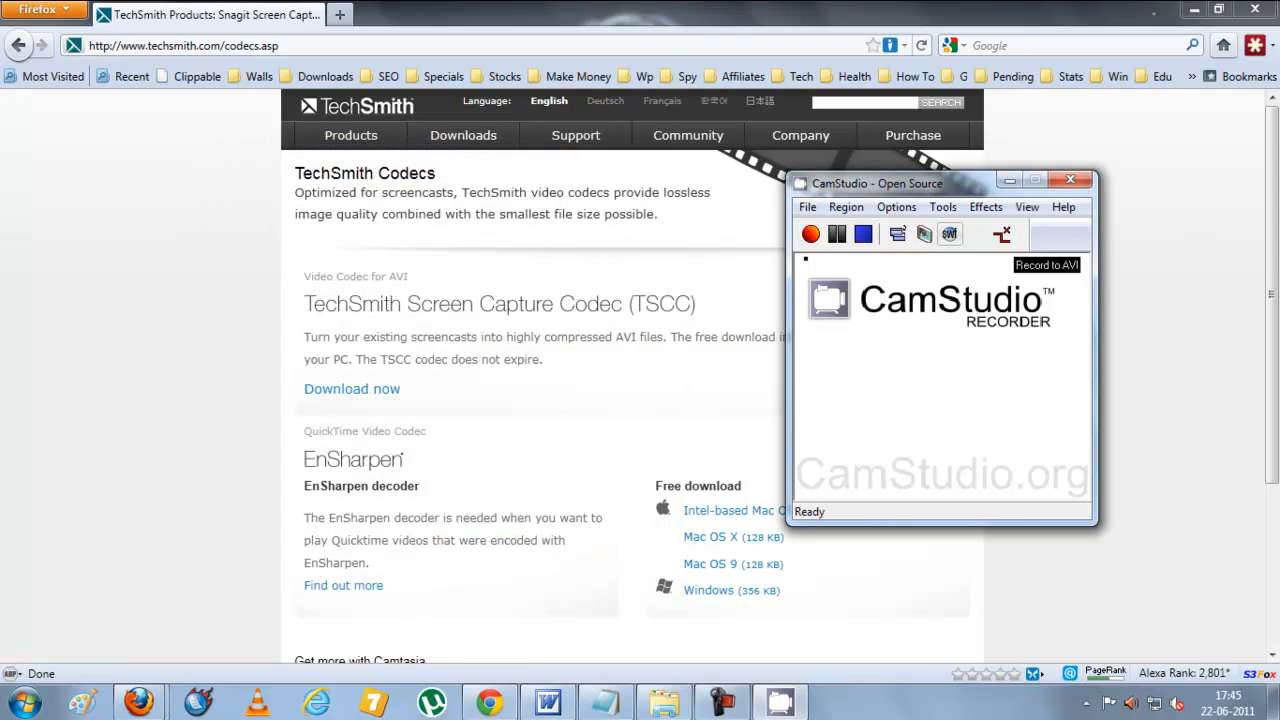